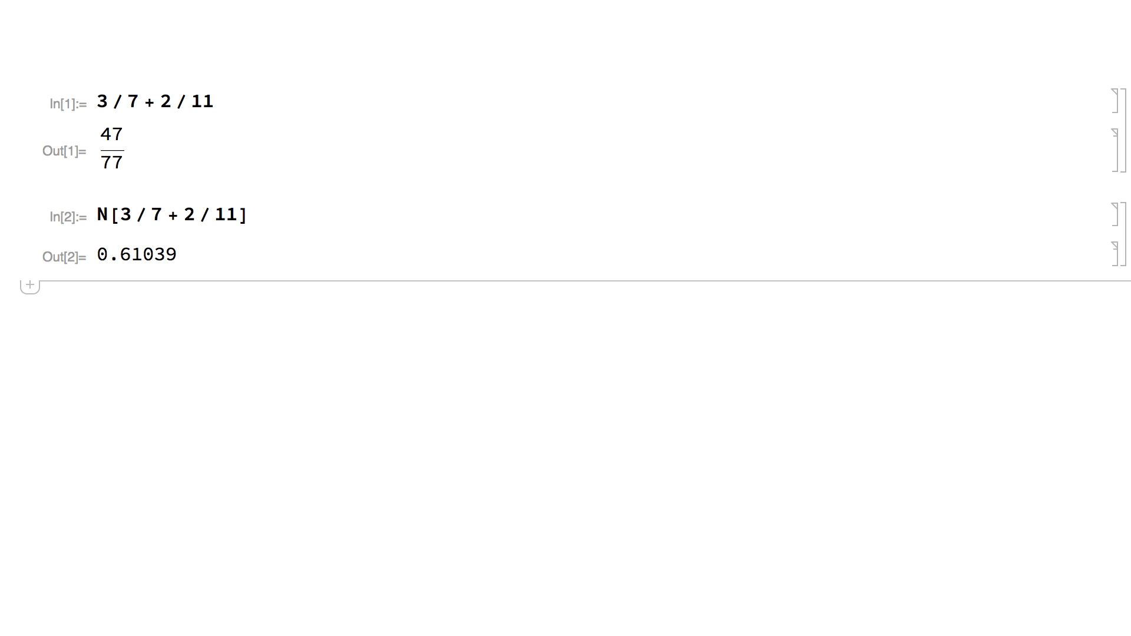
# Evaluate N[Pi, 50] and enter 1.234`50 as a 50-digit-precision number.
pyautogui.write('N[Pi, 50]')
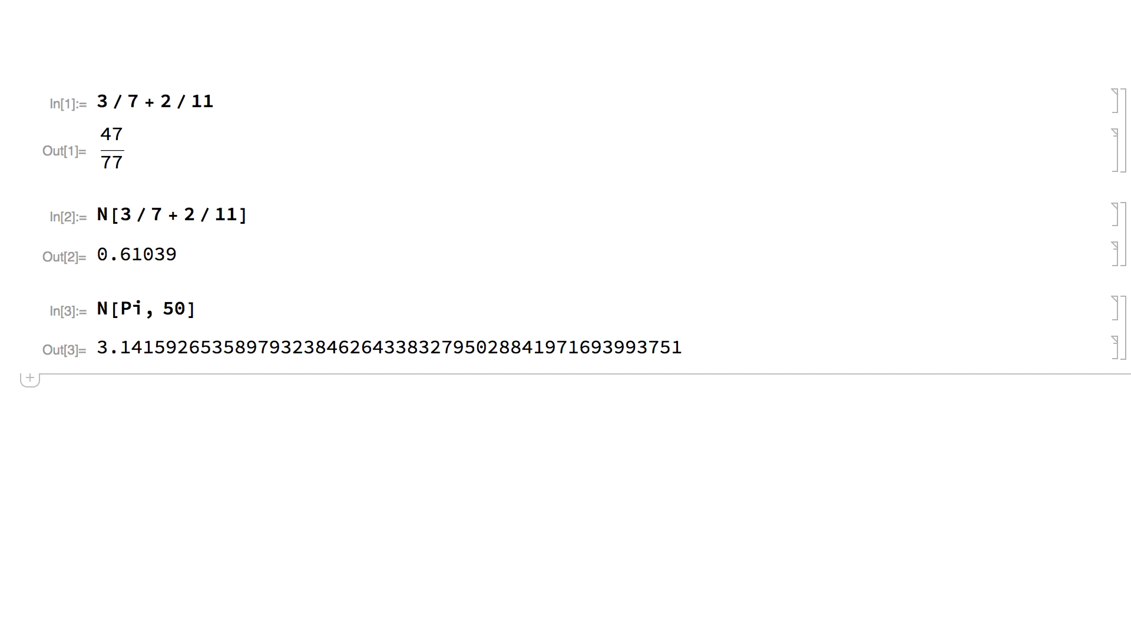
pyautogui.write('1.23')
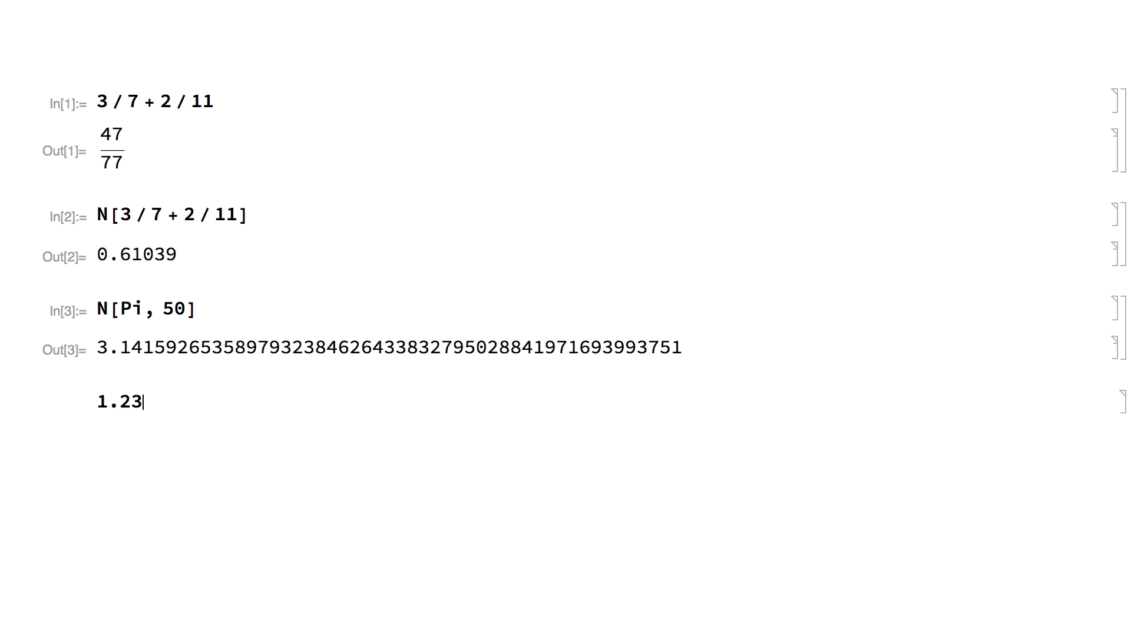
pyautogui.write('4`50')
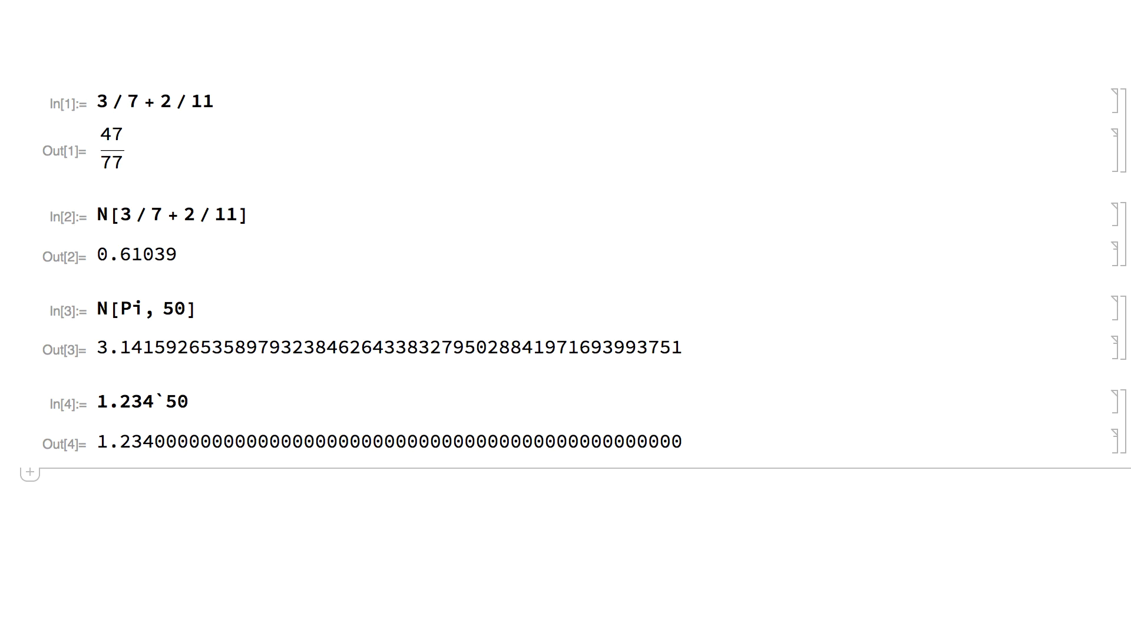
# Evaluate Sqrt[2448] exactly, at 50 digits, as a machine number, in InputForm, and I^2.
pyautogui.write('Sqrt[244')
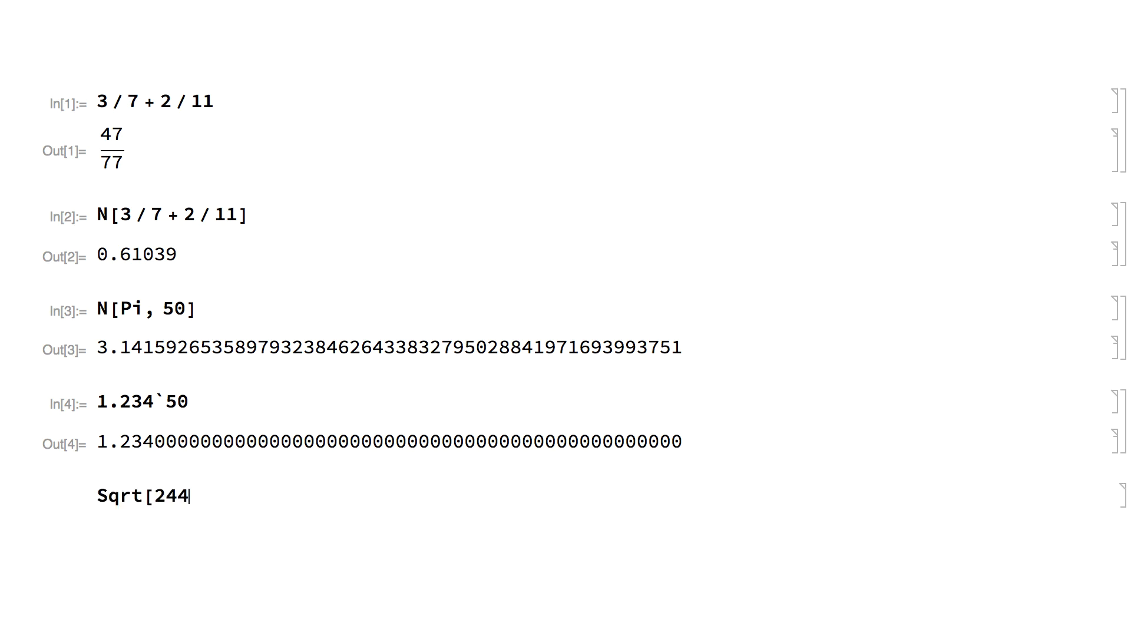
pyautogui.press('shift+Return')
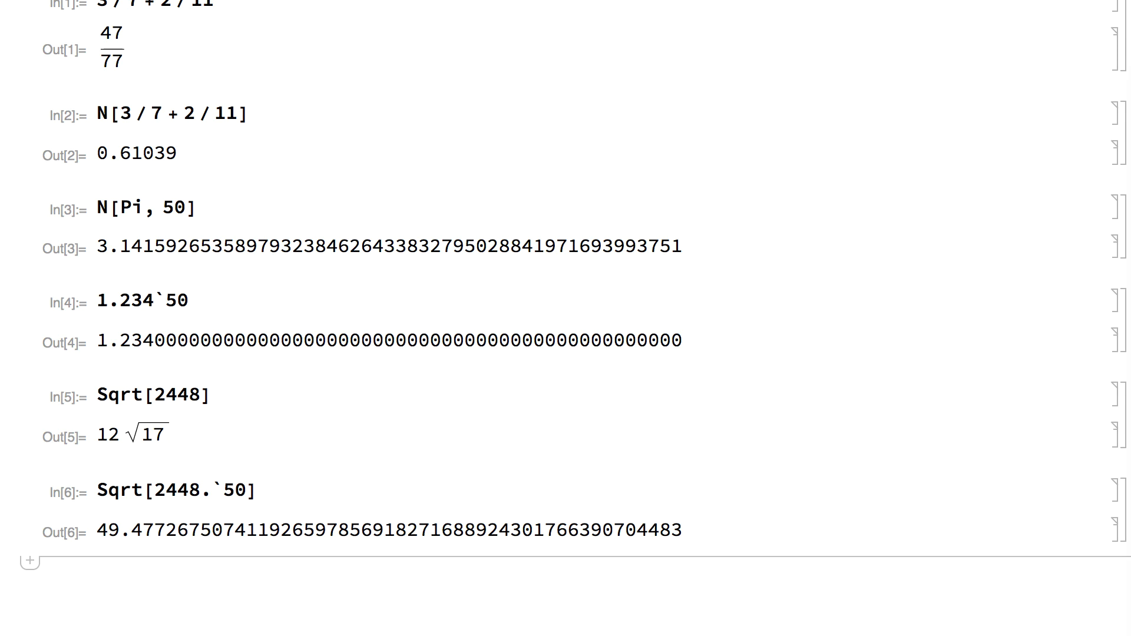
pyautogui.write('Sqrt[2448.')
pyautogui.write('I^2')
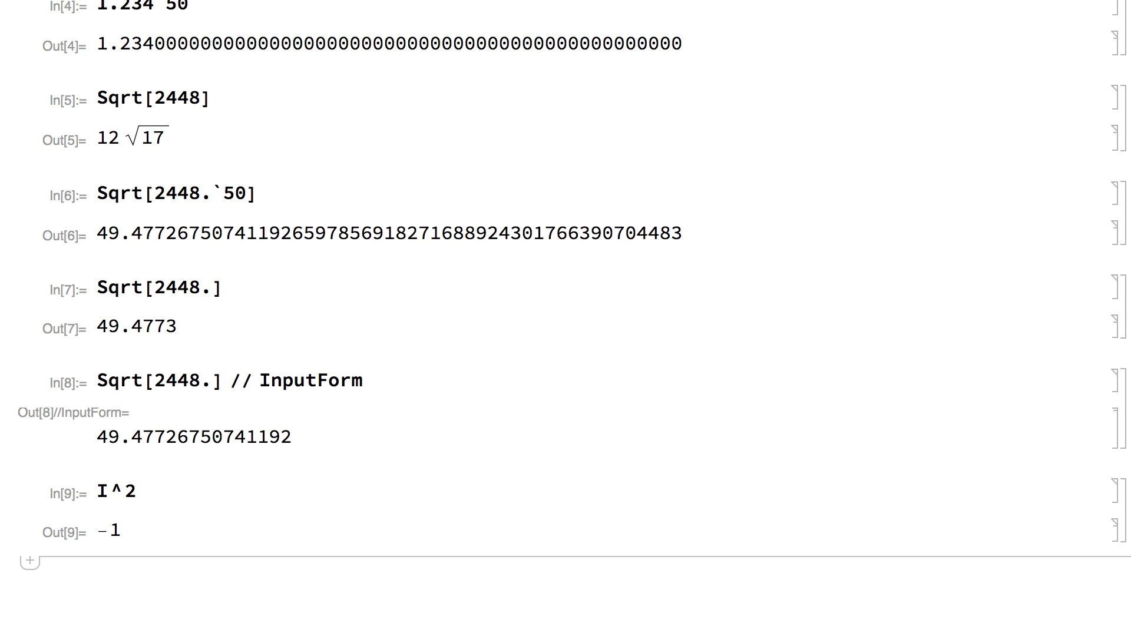
# Evaluate Sqrt[-9] to get 3 i, then start typing Inverse[{{ in a new cell.
pyautogui.write('Sqrt[-9')
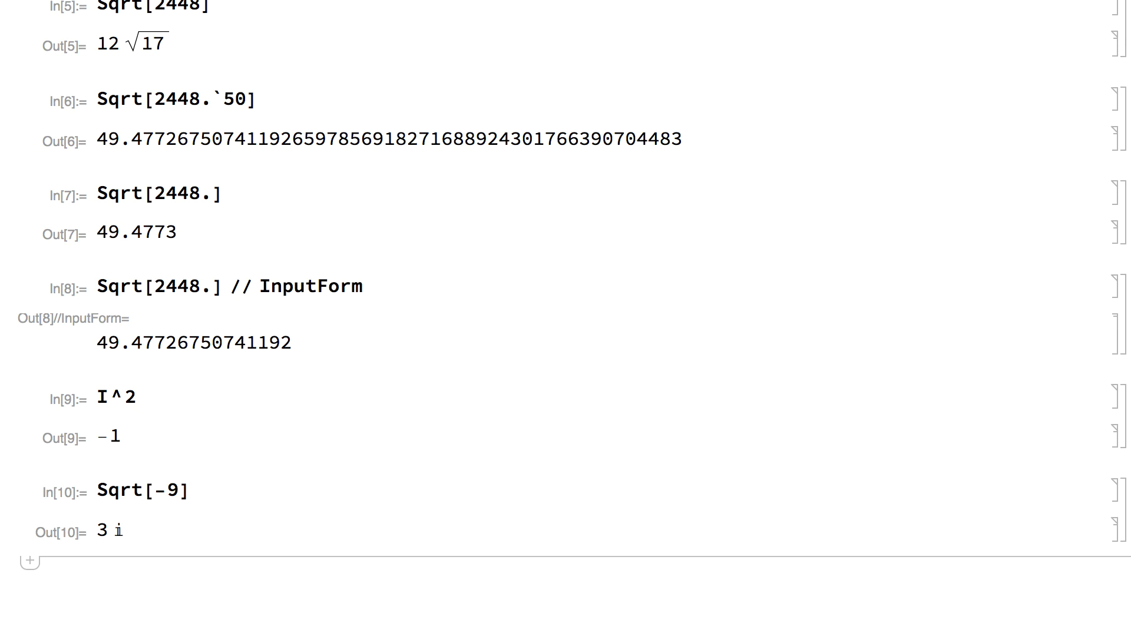
pyautogui.write('Inverse[{{')
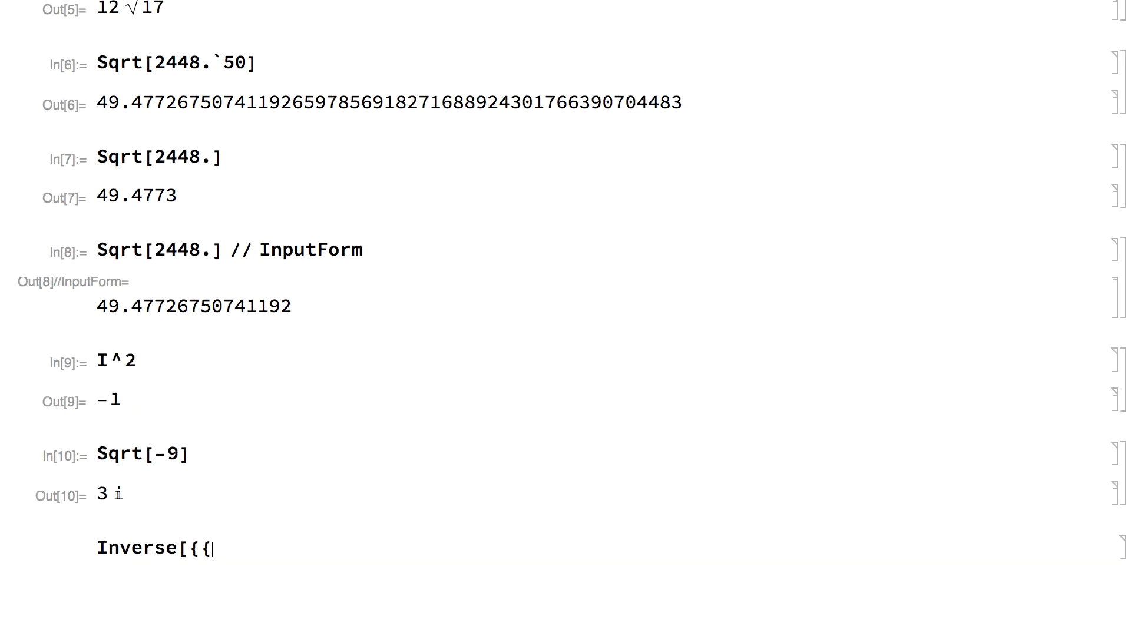
# Invert {{6, 7}, {4, 9}} exactly and in decimals, and take StandardDeviation of {6.0, 3, …}.
pyautogui.write('6, 7}, {4, 9')
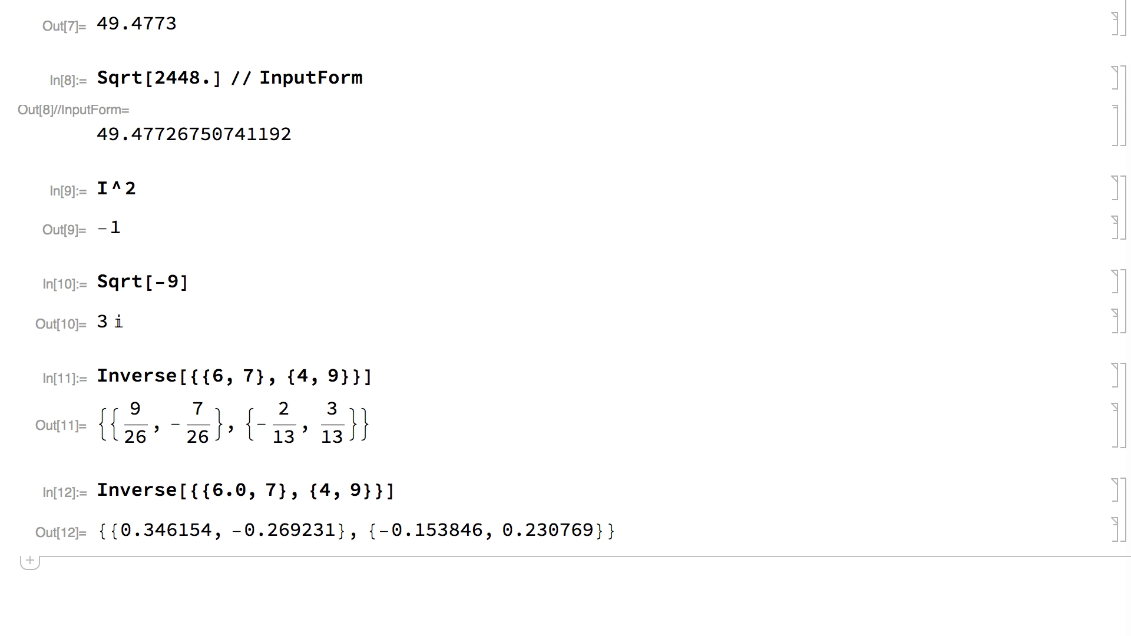
pyautogui.write('StandardDeviation[{6.0, 3.0, 2.0, 8.0, 6.0, 7.0, 7.0, 7.0, 1.0, 2.0')
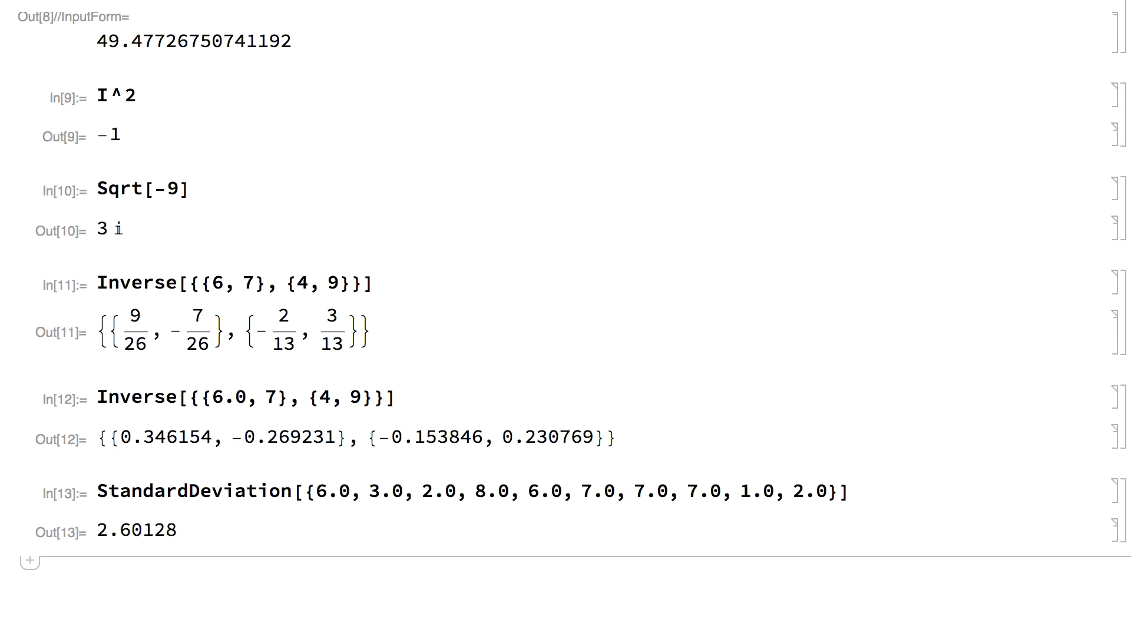
# Get StandardDeviation[{6, 3, 2, …}] = √(203/30), then total list m directly and as SparseArray (9.9).
pyautogui.write('StandardDeviation[{6, 3, 2, 8, 6, 7, 7, 7, 1, 2')
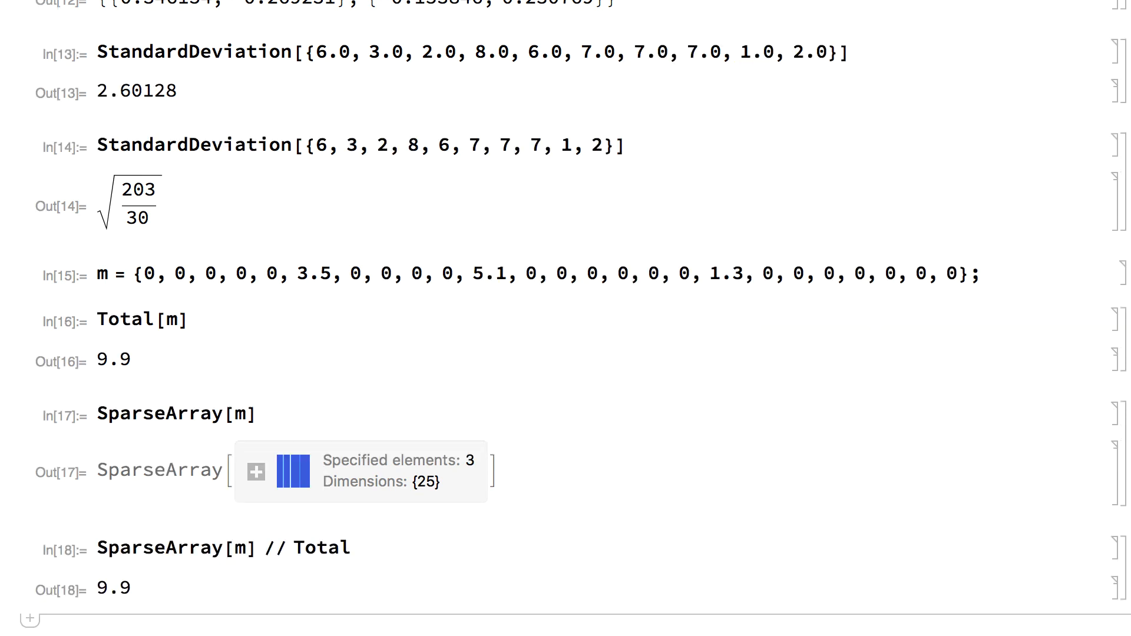
# Expand the Symbolic & Numeric Computation tile to list topics including Numbers & Precision.
pyautogui.scroll(-3)
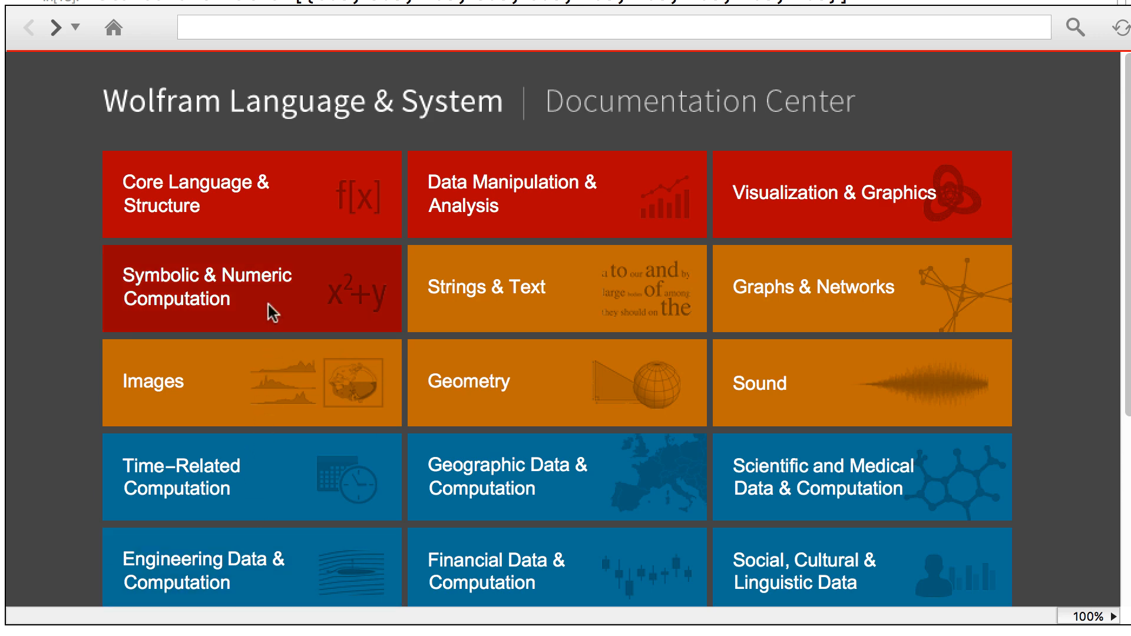
pyautogui.click(251, 288)
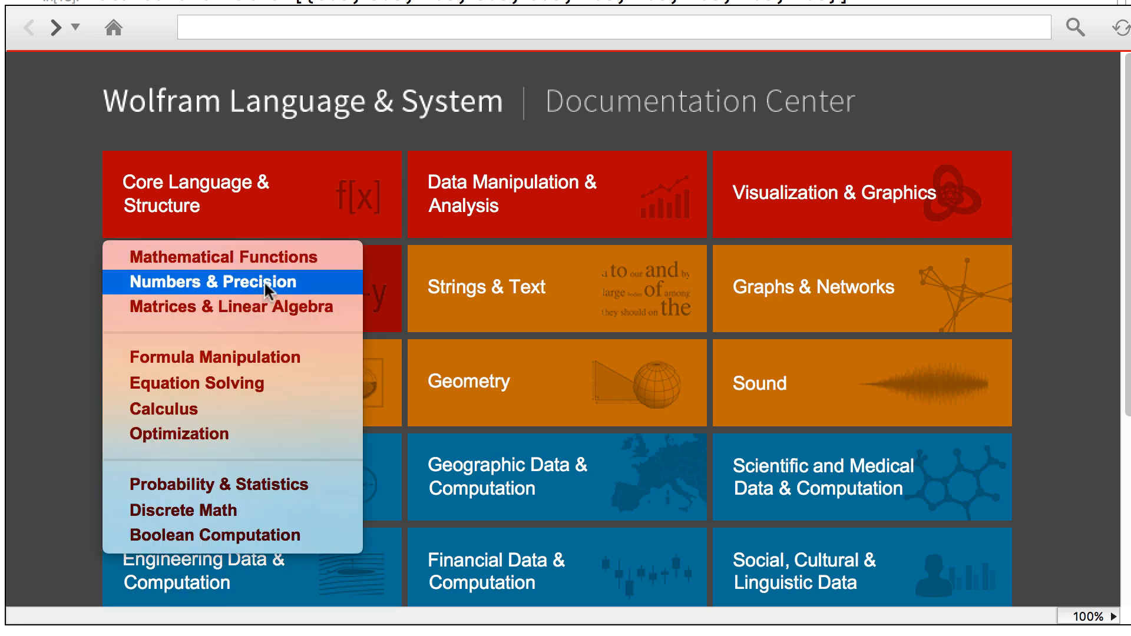